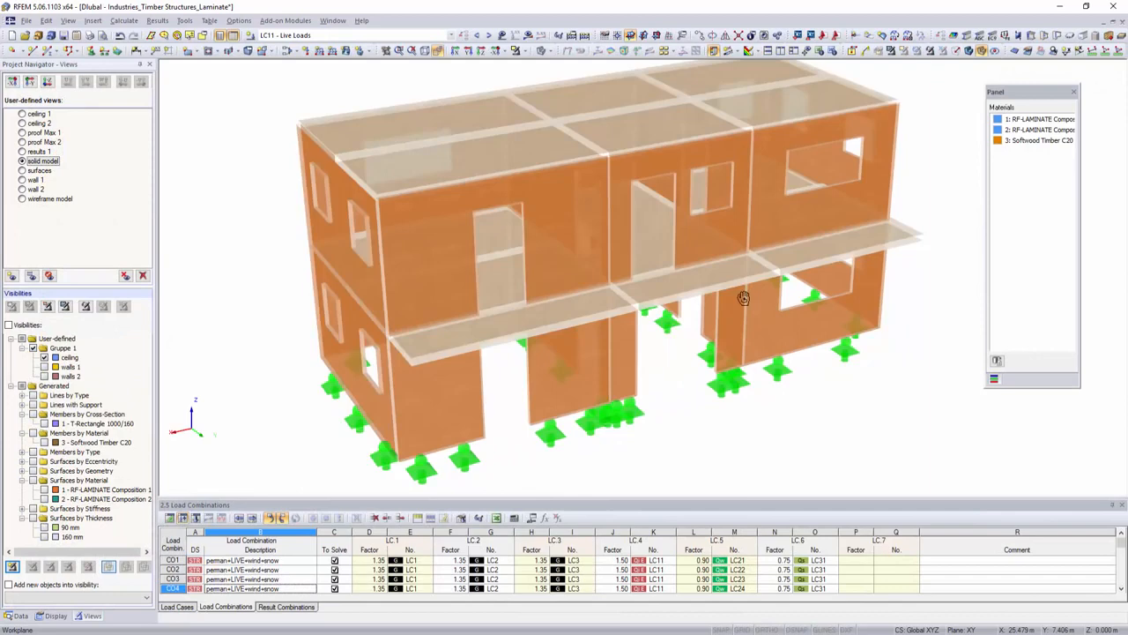
- Orbit the laminated timber house, switch to wireframe view, and begin a -2.00 kN/m² uniform surface load
{"action": "left_click_drag", "start_coordinate": [744, 297], "coordinate": [424, 199]}
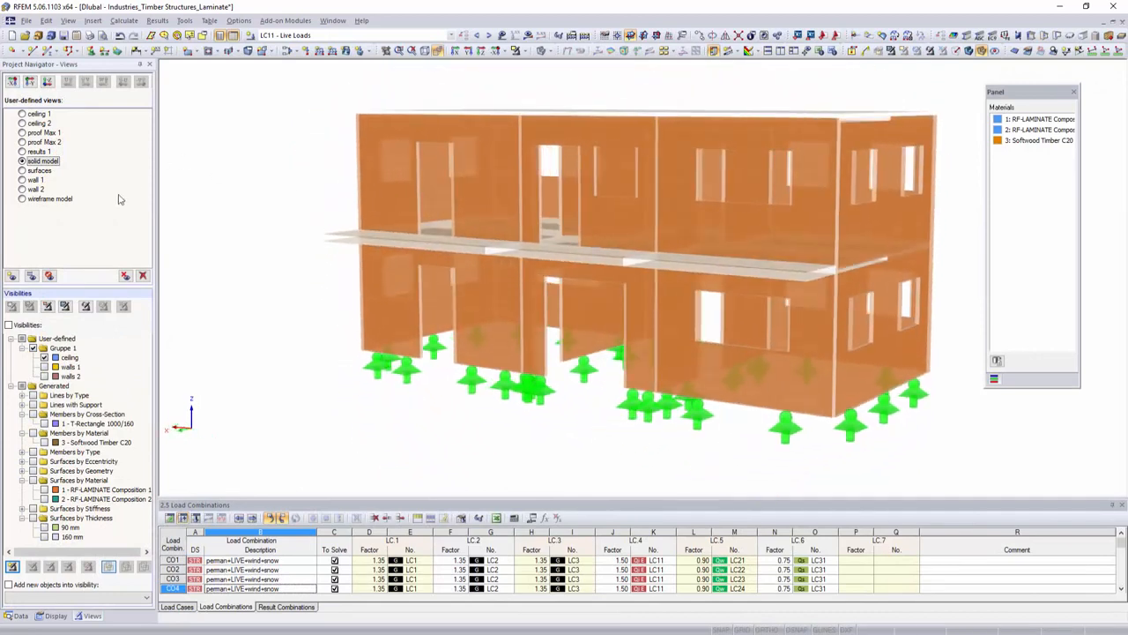
{"action": "left_click", "coordinate": [22, 198]}
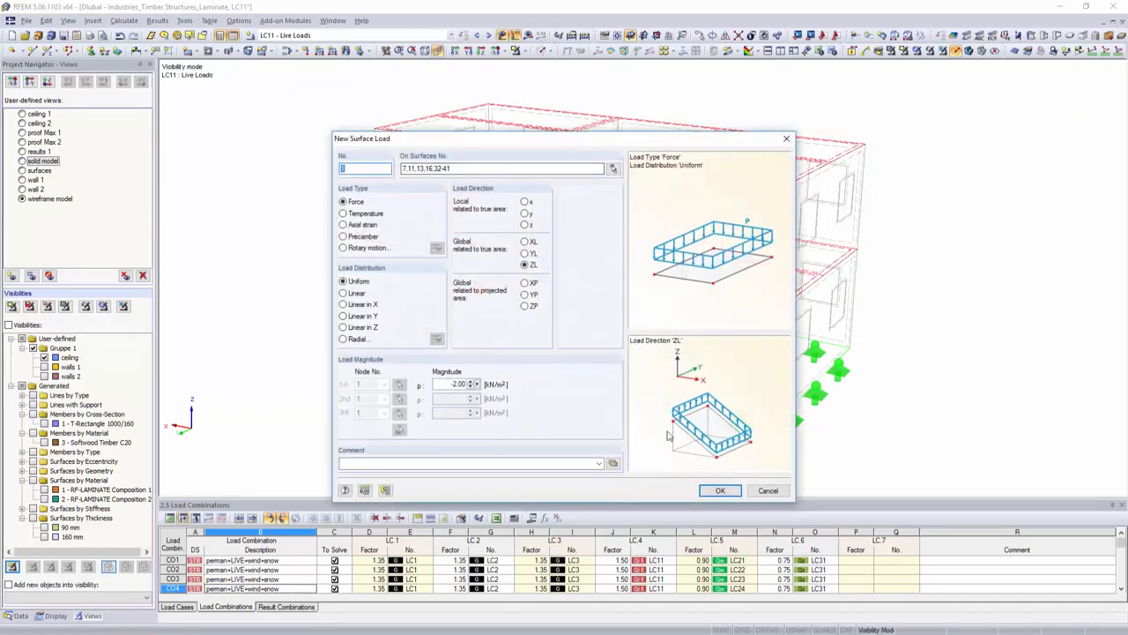
{"action": "left_click", "coordinate": [720, 490]}
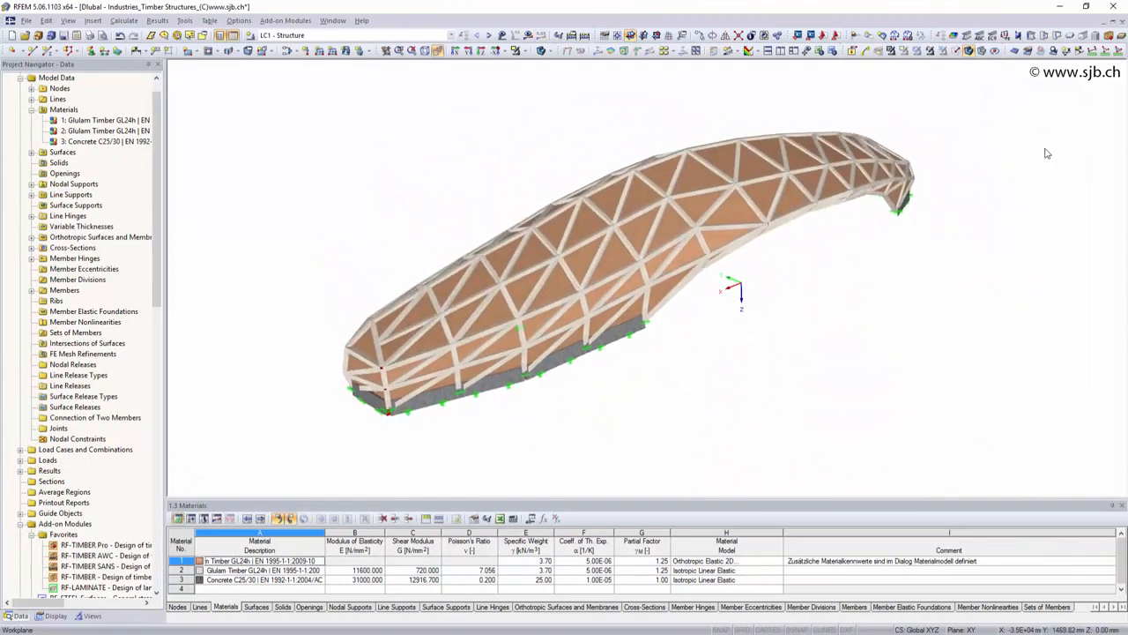
- Open the Timber Structures_House model and orbit to inspect its roof trusses
{"action": "left_click", "coordinate": [525, 35]}
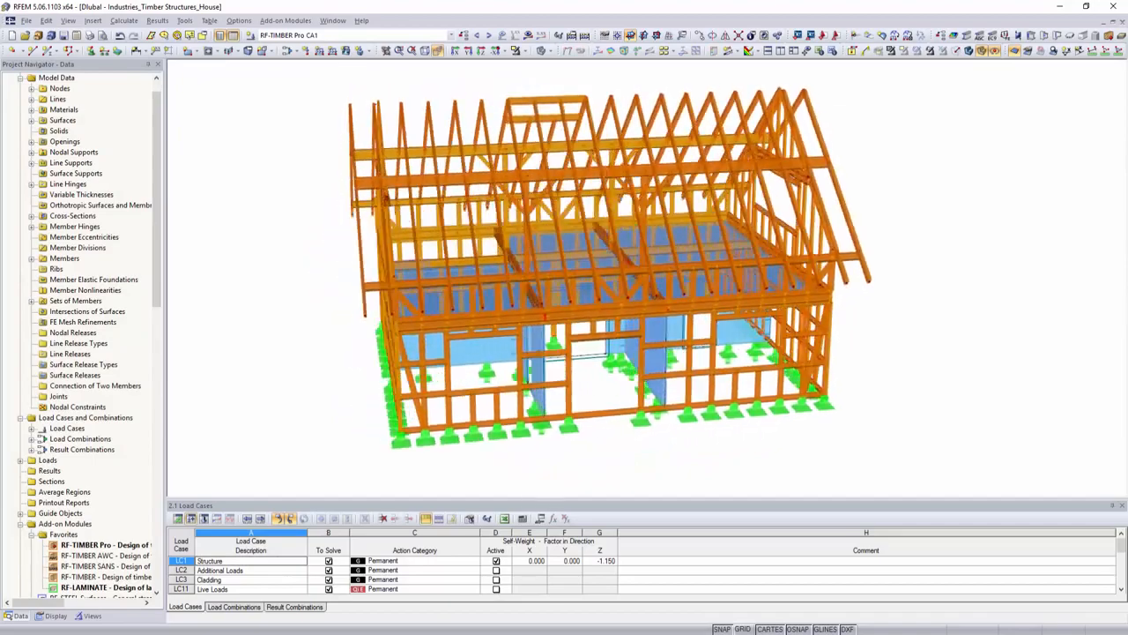
{"action": "left_click_drag", "start_coordinate": [617, 264], "coordinate": [546, 308]}
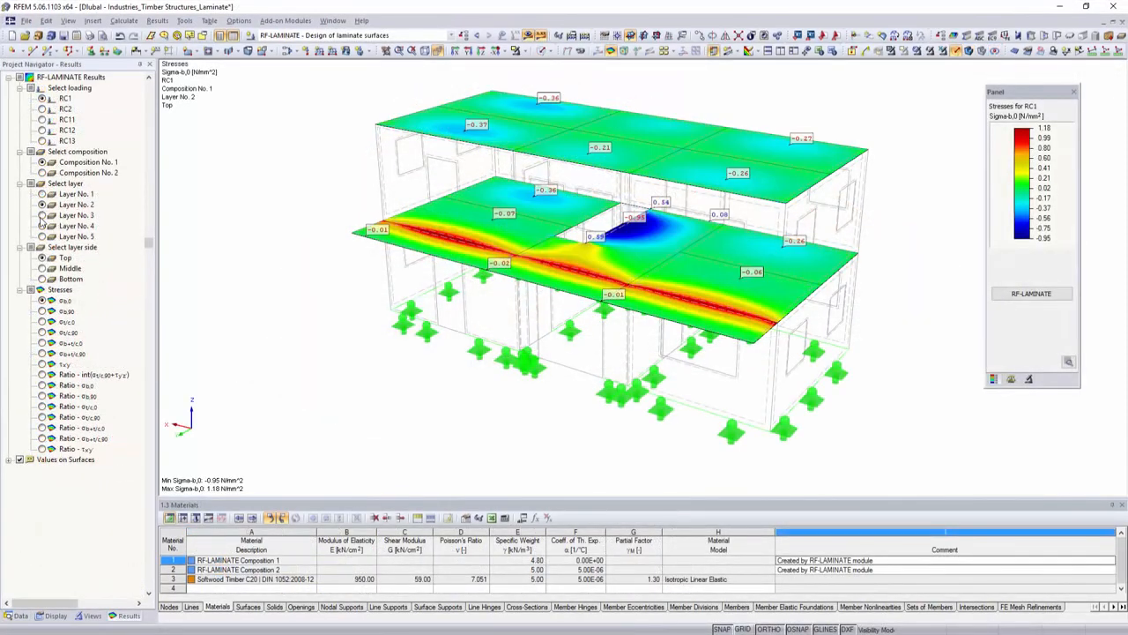
- Show Layer No. 4 stresses, then filter the RF-LAMINATE stress ratio table by a user-defined limit
{"action": "left_click", "coordinate": [42, 225]}
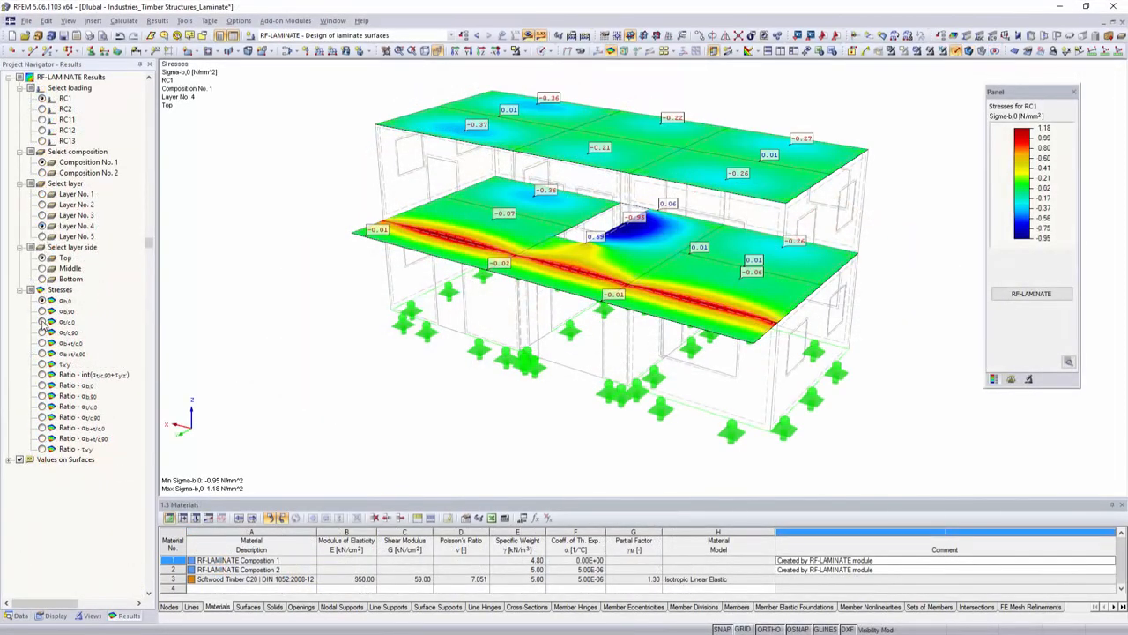
{"action": "left_click", "coordinate": [42, 354]}
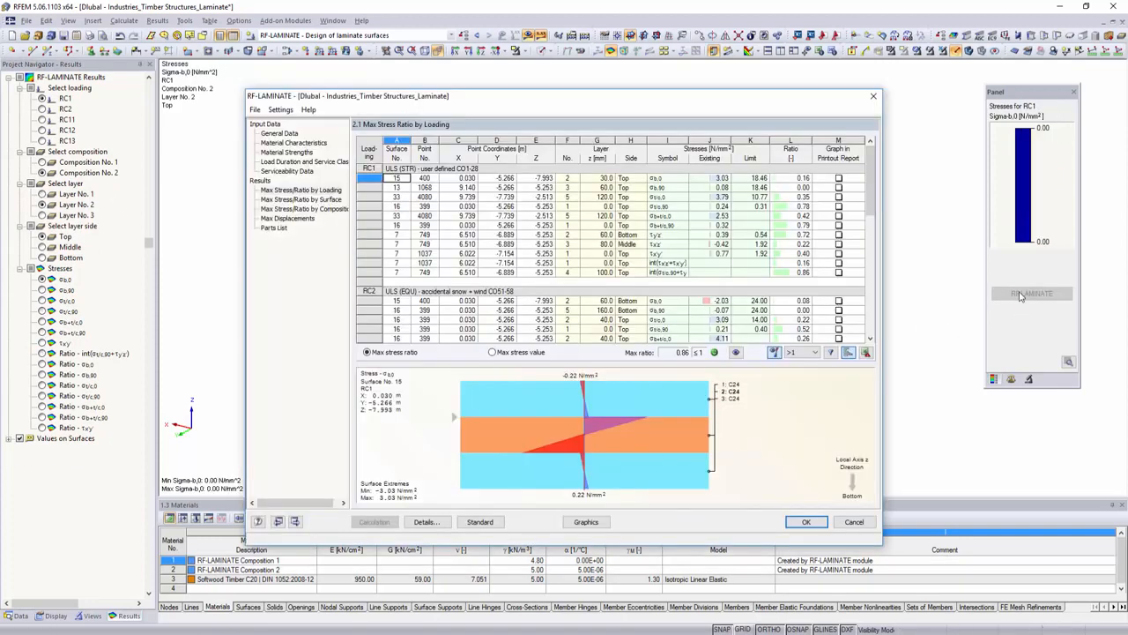
{"action": "left_click", "coordinate": [813, 352]}
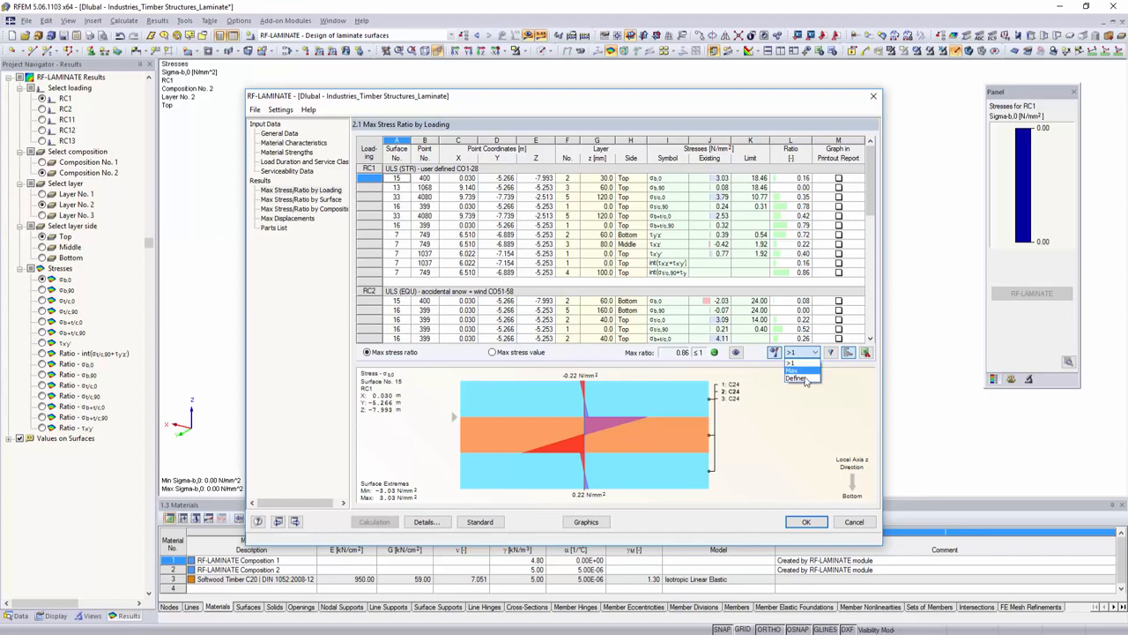
{"action": "left_click", "coordinate": [796, 370]}
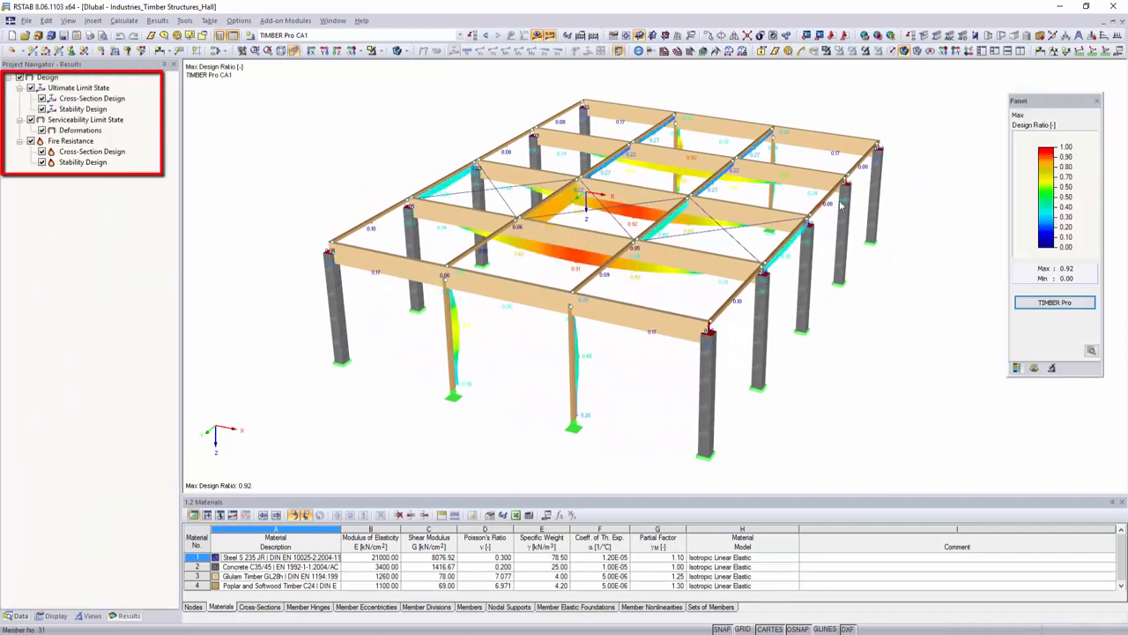
- Open TIMBER Pro results for the timber hall and view 2.2 Design by Cross-Section
{"action": "left_click", "coordinate": [1054, 302]}
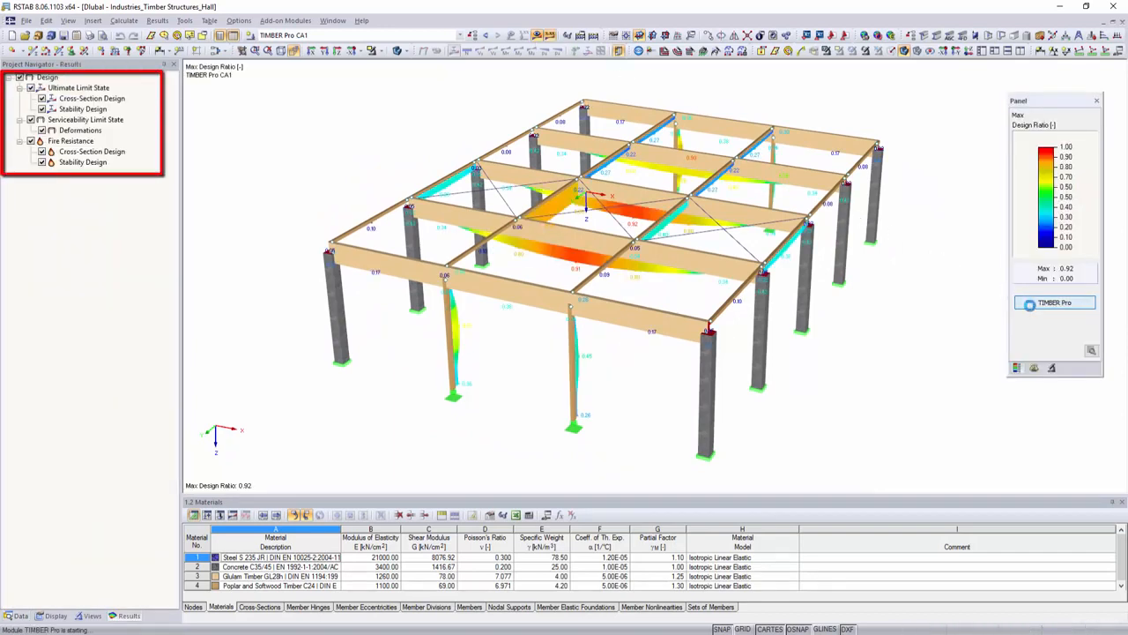
{"action": "left_click", "coordinate": [1054, 302]}
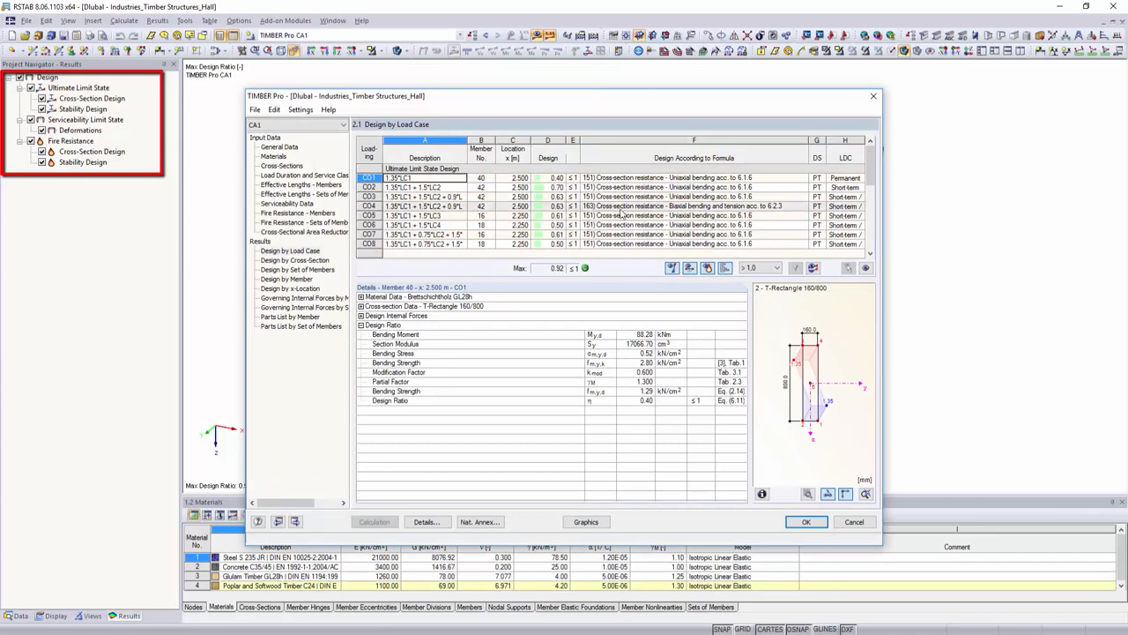
{"action": "left_click", "coordinate": [297, 260]}
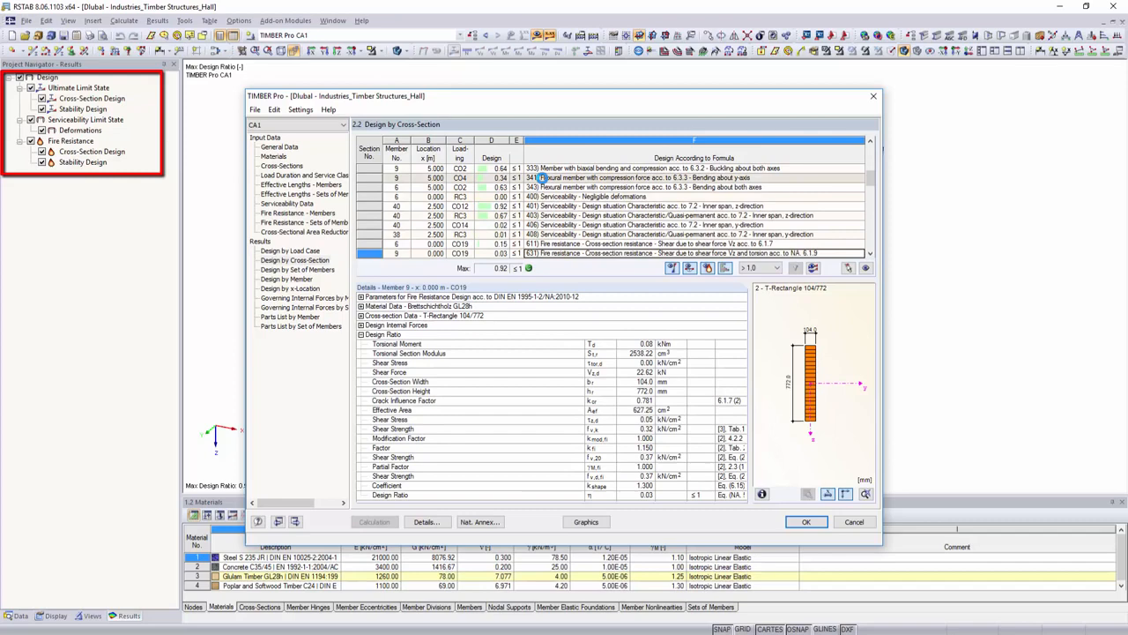
{"action": "left_click", "coordinate": [805, 521]}
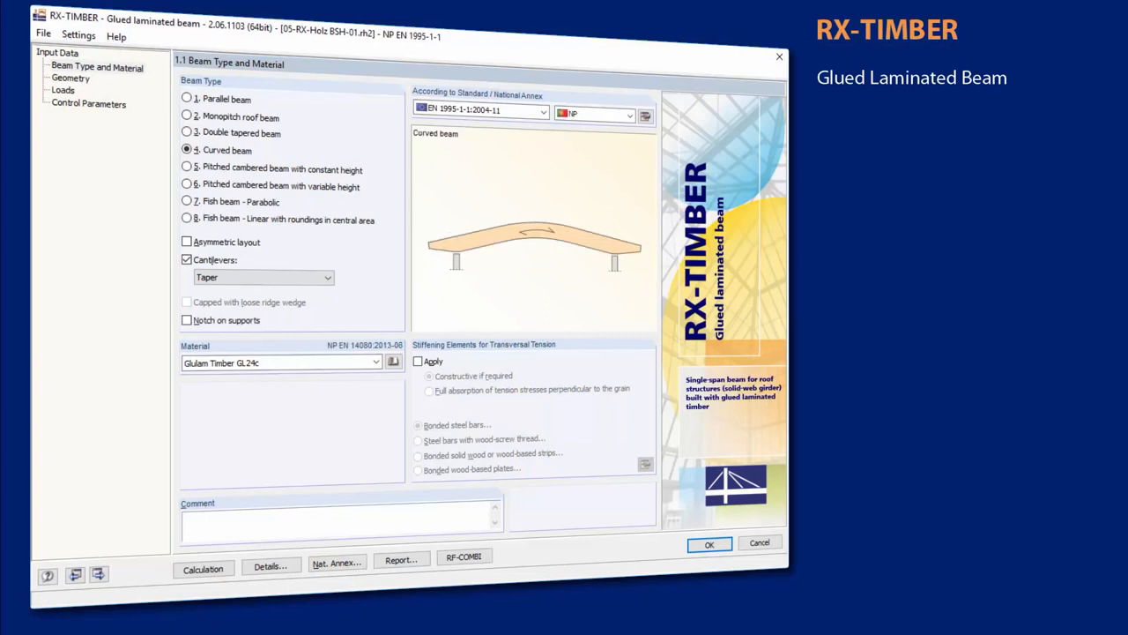
- Browse the RX-TIMBER Glued Laminated Beam, Continuous Beam, Column and Brace programs, ending on Brace geometry
{"action": "left_click", "coordinate": [186, 218]}
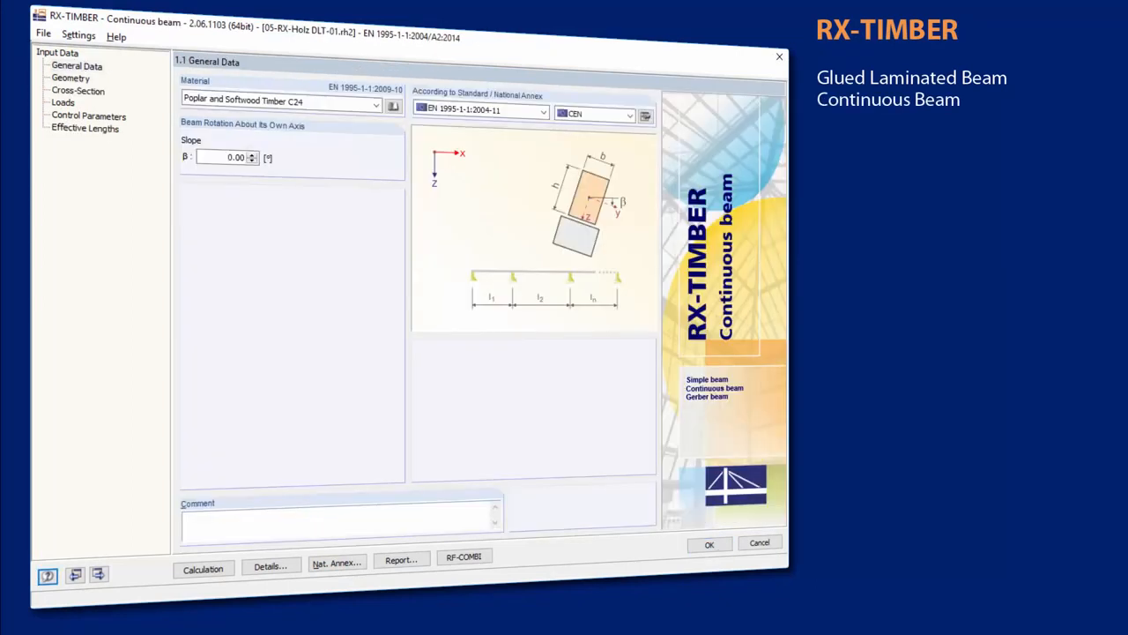
{"action": "left_click", "coordinate": [77, 90]}
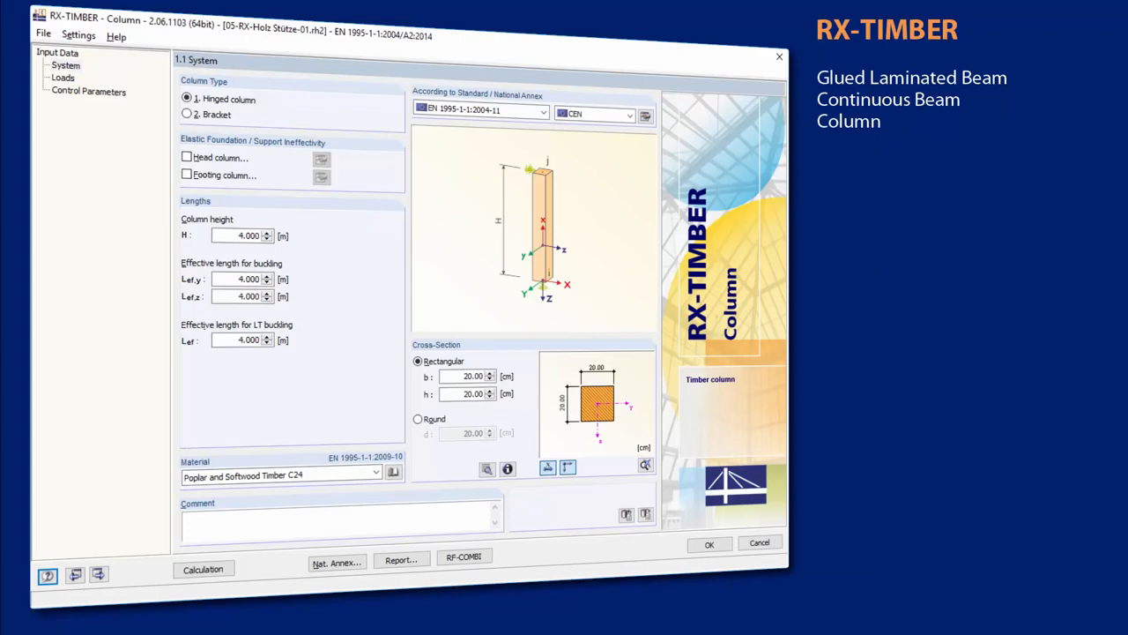
{"action": "left_click", "coordinate": [186, 114]}
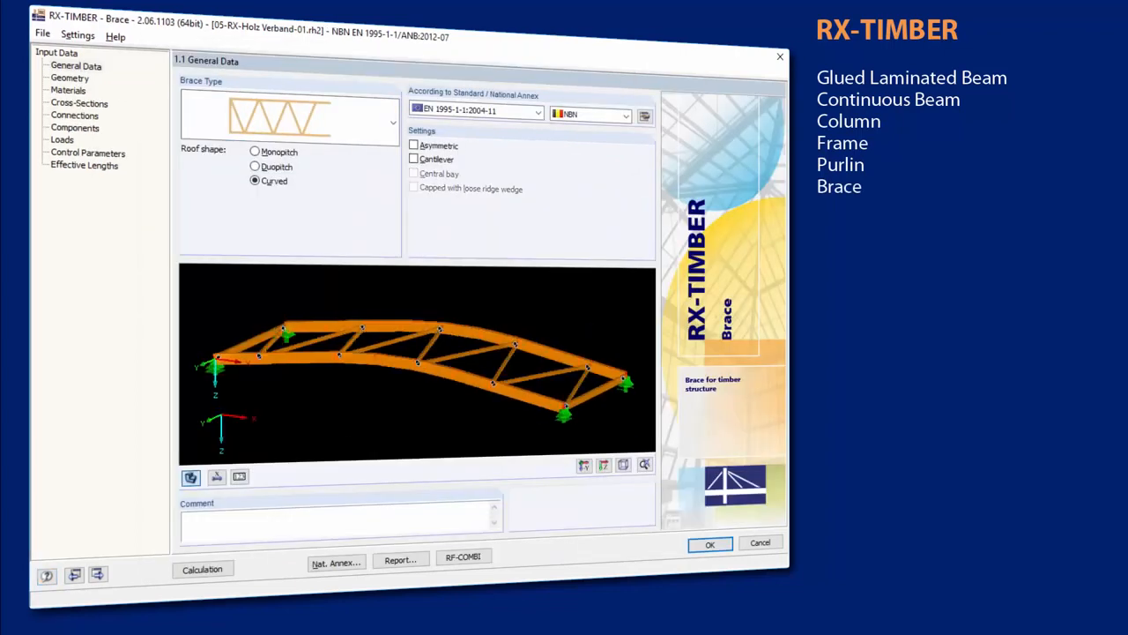
{"action": "left_click", "coordinate": [70, 78]}
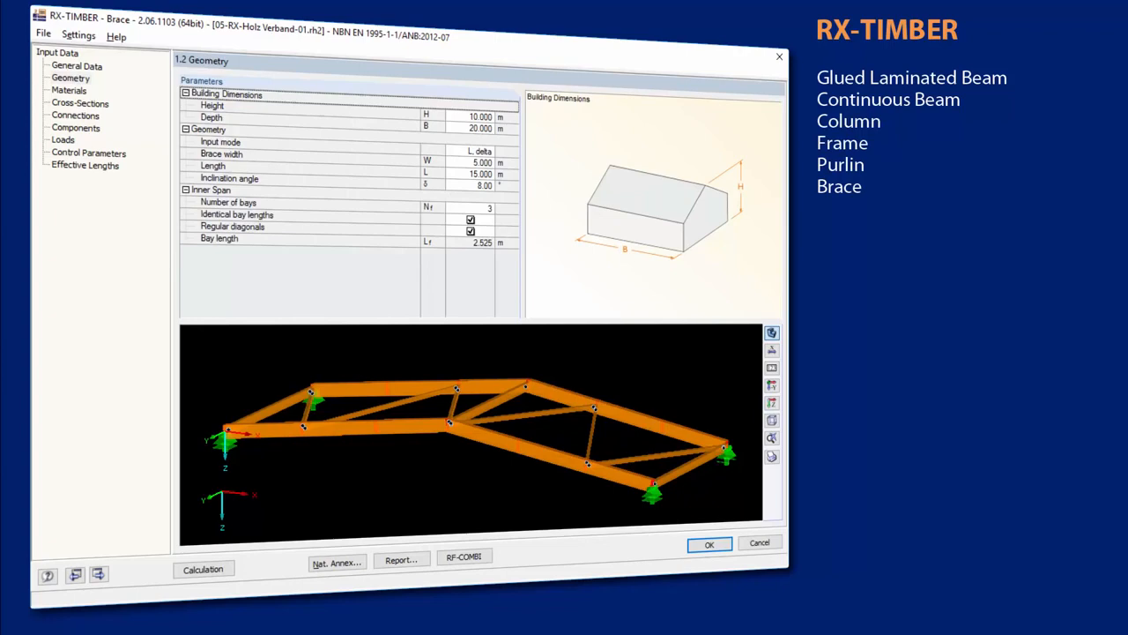